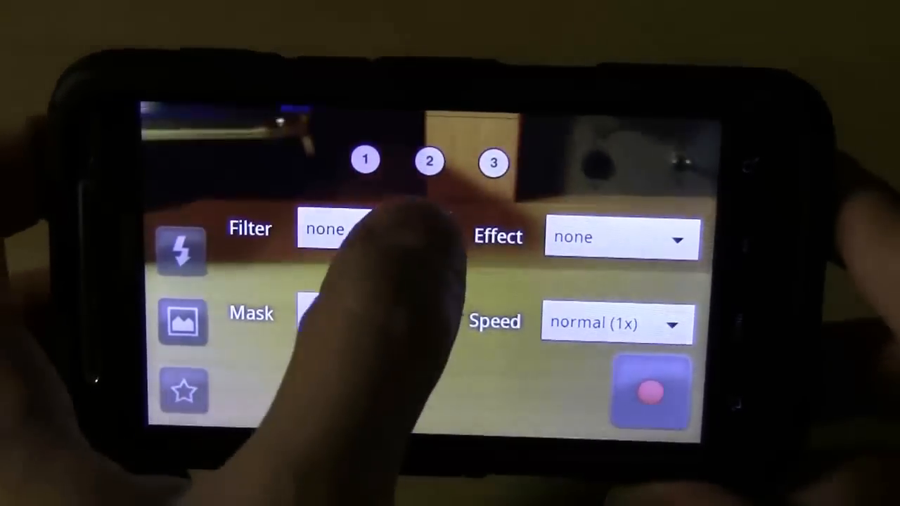
# Step: Bring up the camera Settings screen from the live preview
pyautogui.click(335, 230)
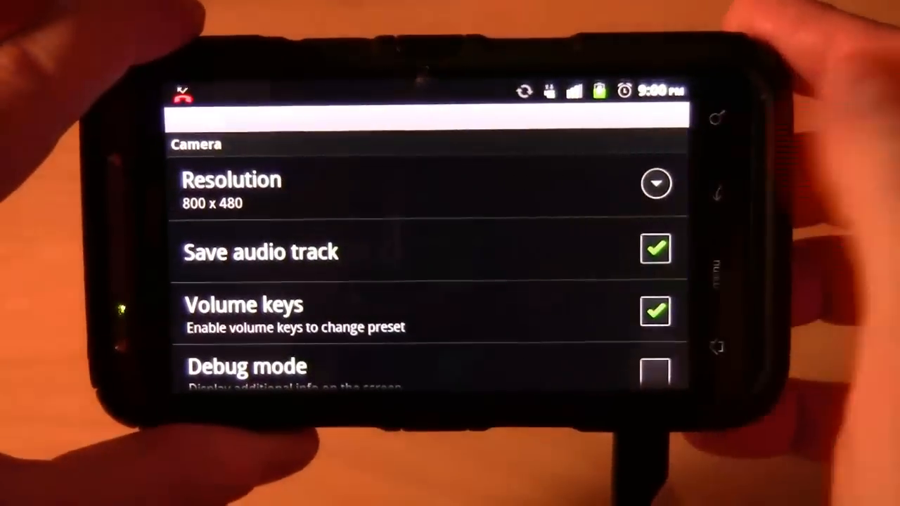
# Step: Check the resolution choices, keep 800 x 480, and scroll the settings down to Info
pyautogui.click(231, 183)
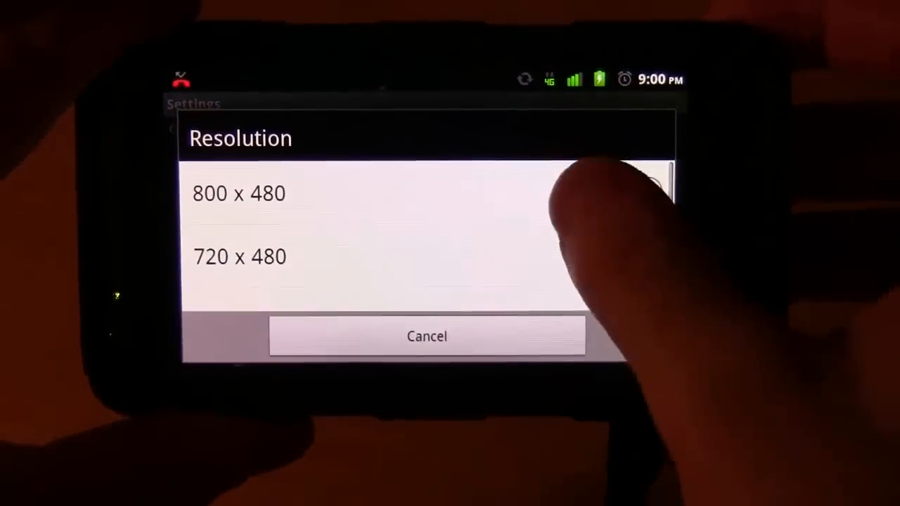
pyautogui.scroll(-3)
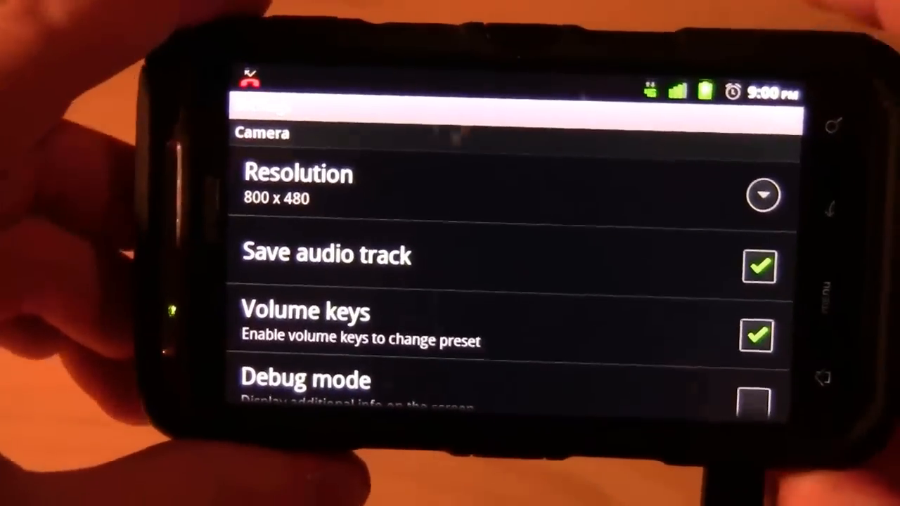
pyautogui.scroll(-3)
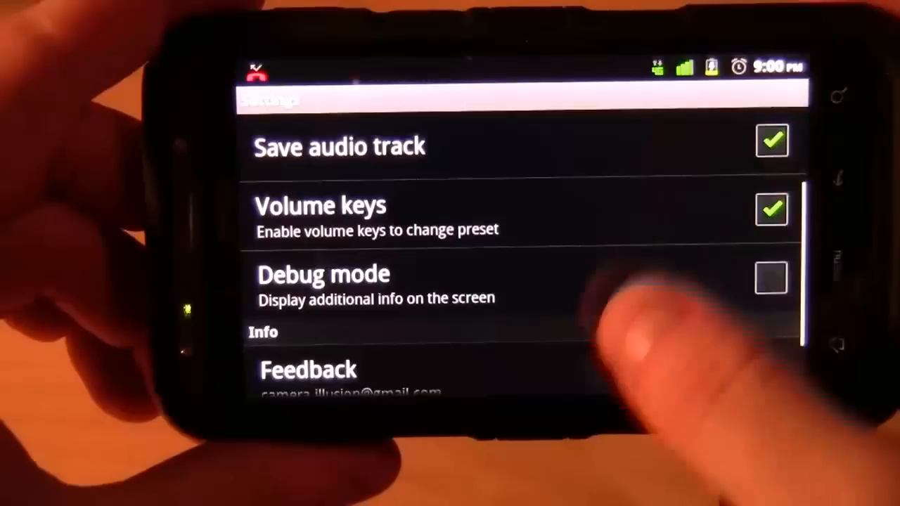
pyautogui.scroll(-3)
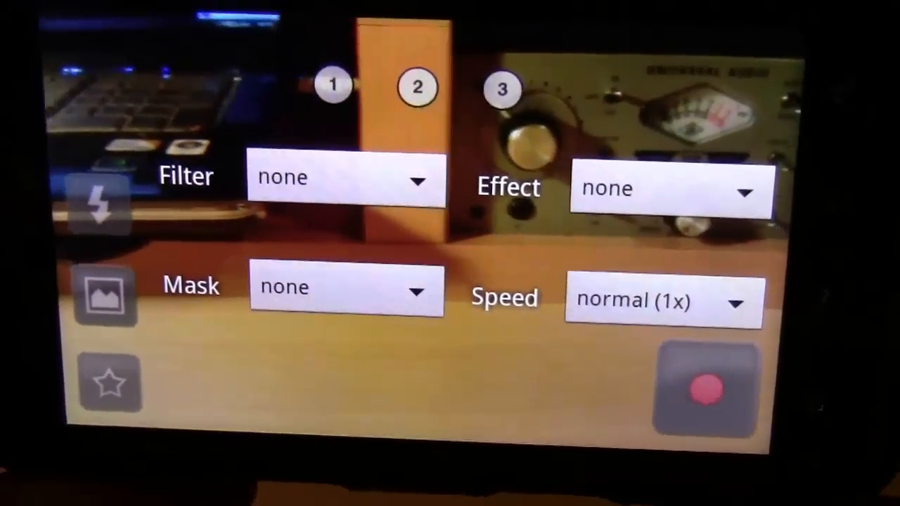
# Step: Apply the negative filter, then switch the preview to the pencil filter
pyautogui.click(345, 177)
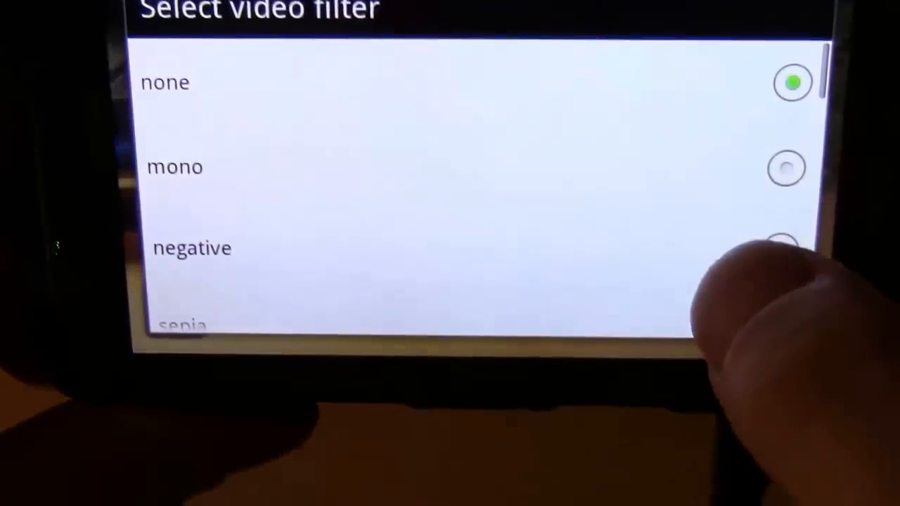
pyautogui.click(192, 247)
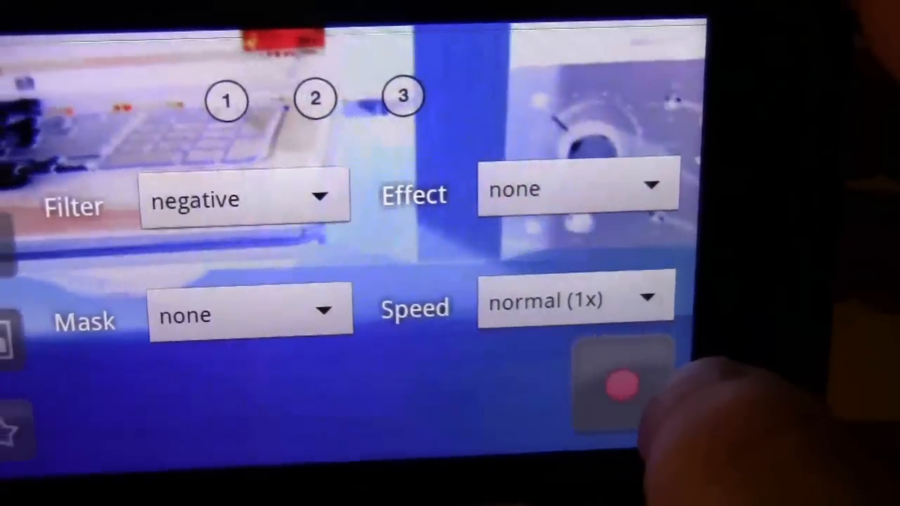
pyautogui.click(245, 195)
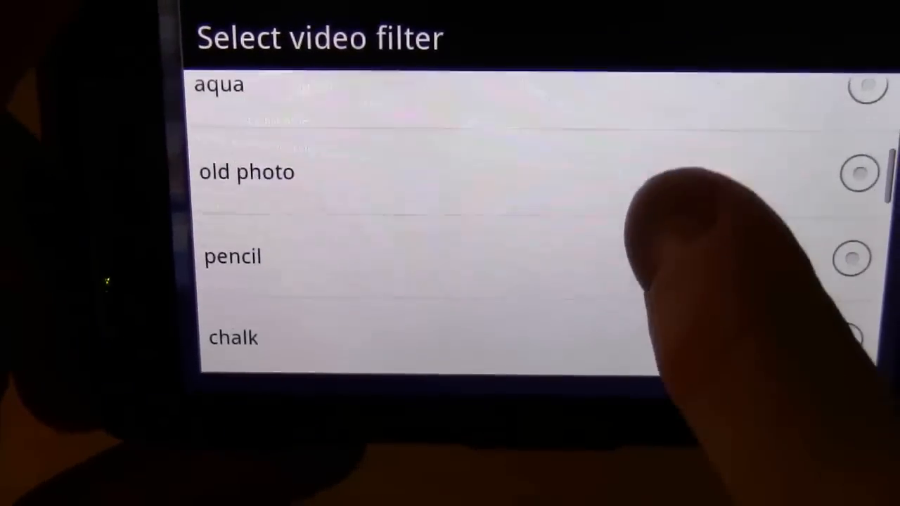
pyautogui.click(233, 256)
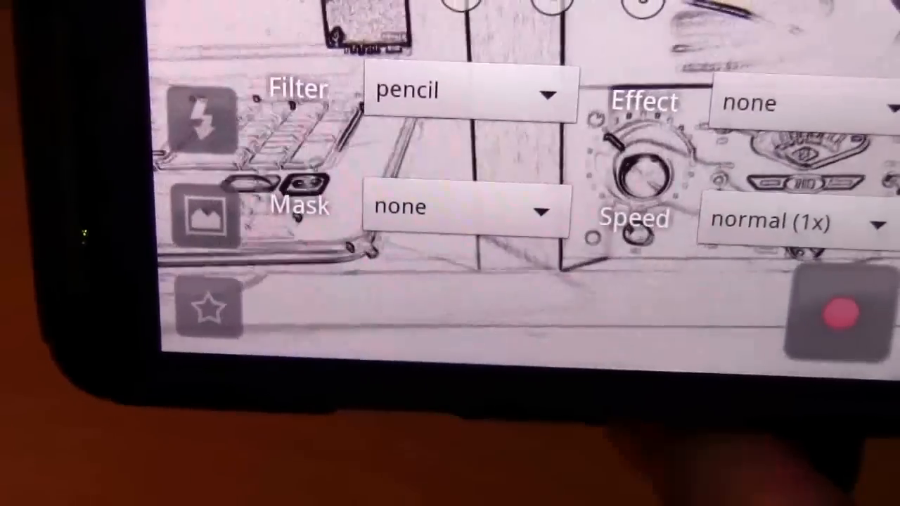
# Step: Switch the filter to emboss and then to thermal
pyautogui.click(464, 90)
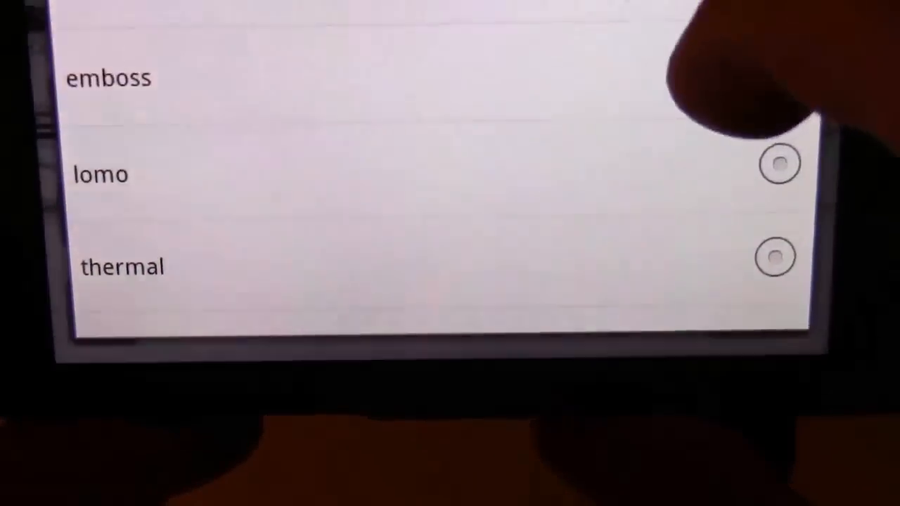
pyautogui.click(108, 77)
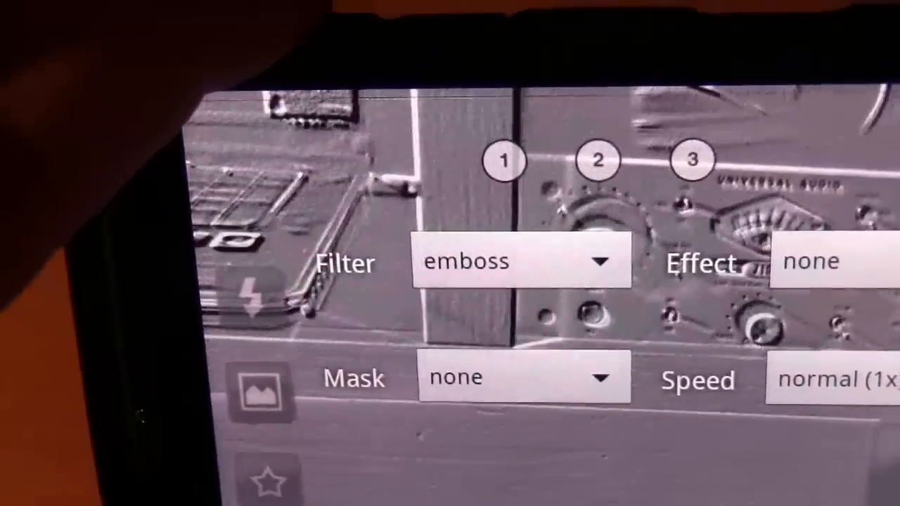
pyautogui.click(523, 260)
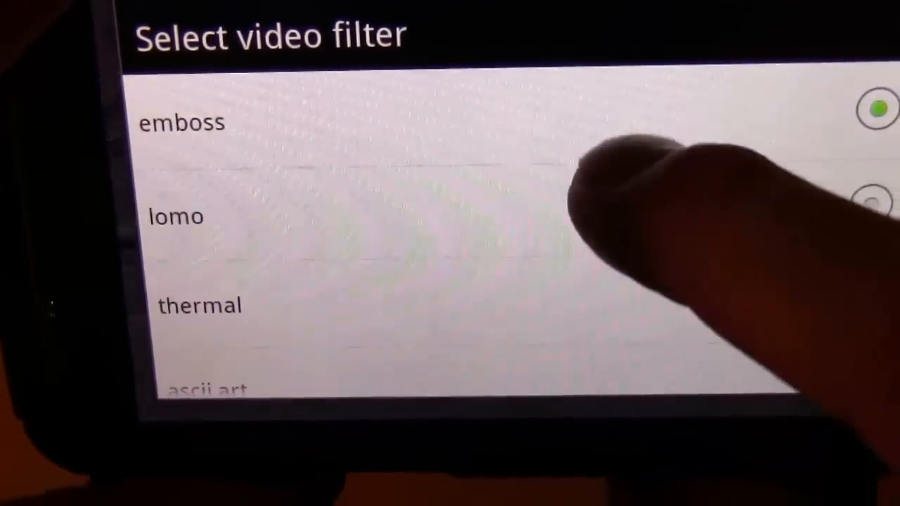
pyautogui.click(200, 305)
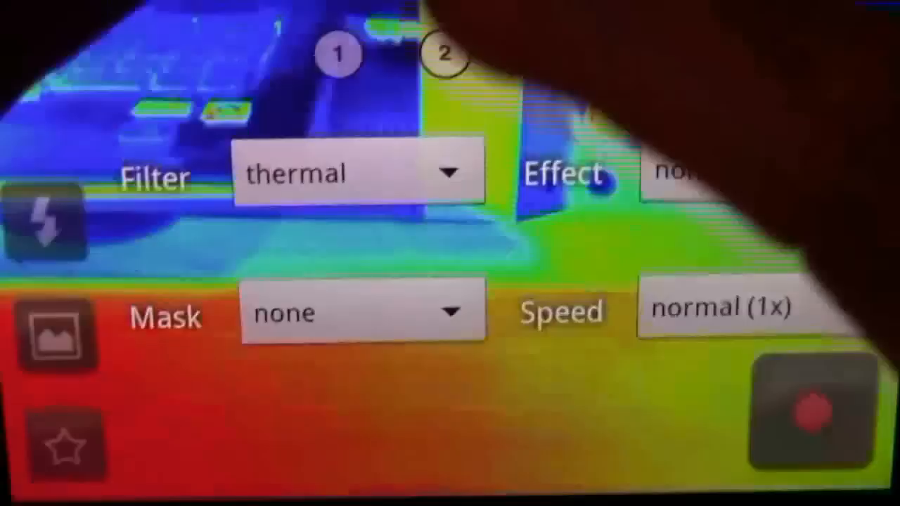
# Step: Apply the comic filter, then scroll the filter list to choose pencil again
pyautogui.click(355, 171)
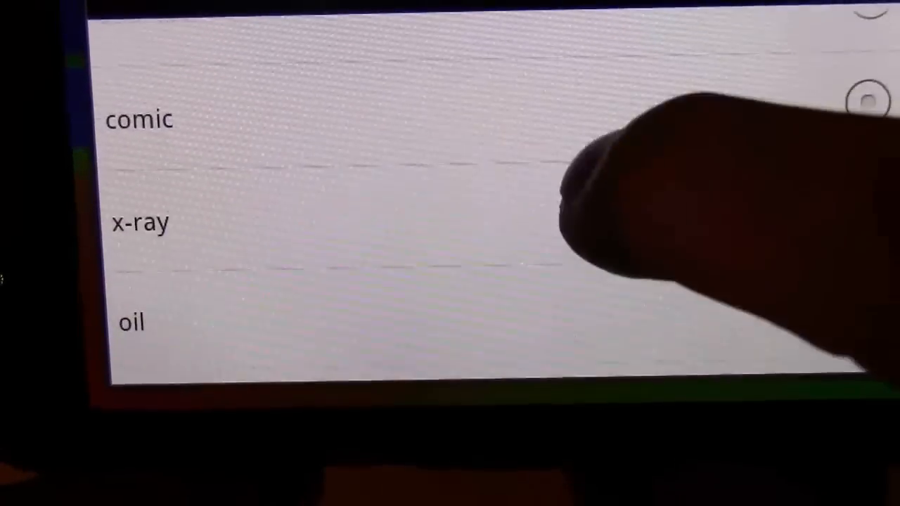
pyautogui.click(140, 120)
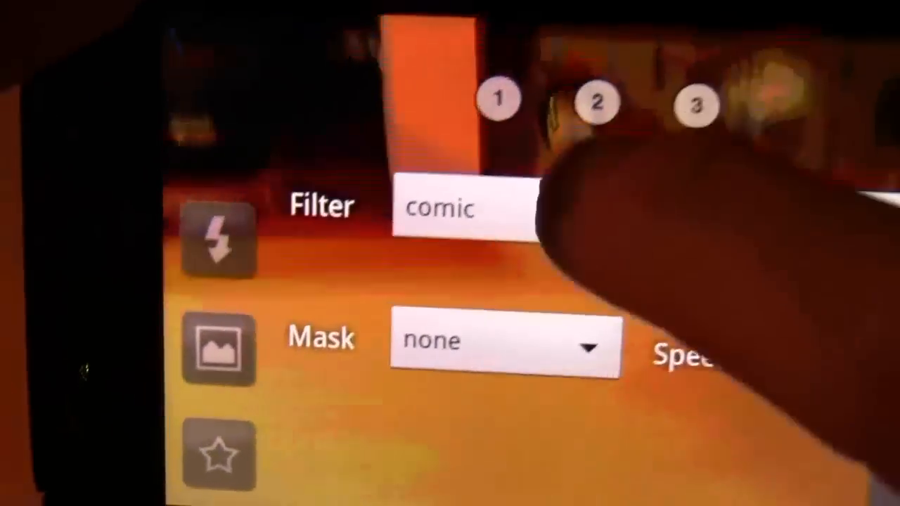
pyautogui.click(461, 208)
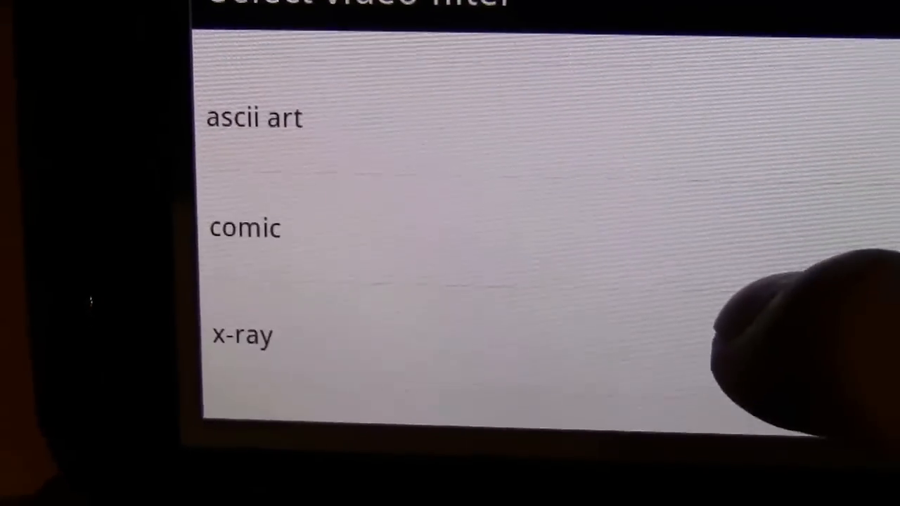
pyautogui.scroll(-3)
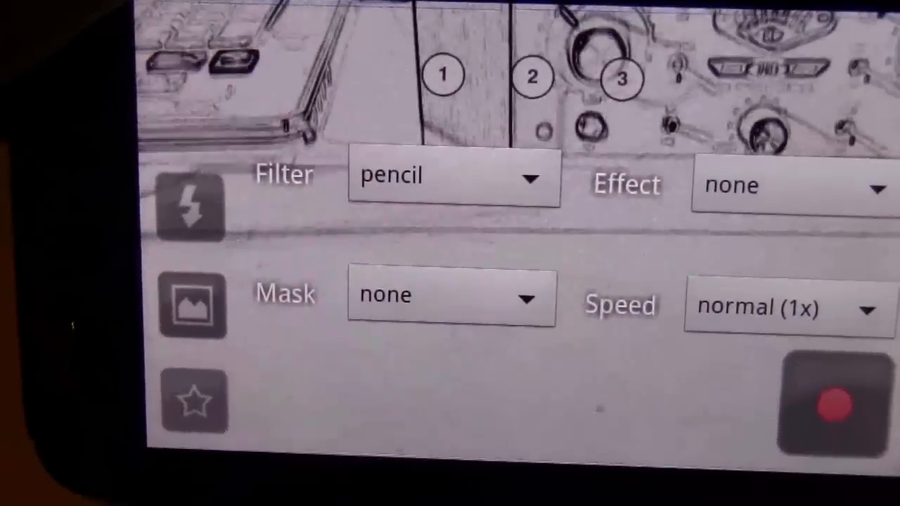
# Step: Try the monitor mask, then the bricks mask, then pick another mask option
pyautogui.click(453, 296)
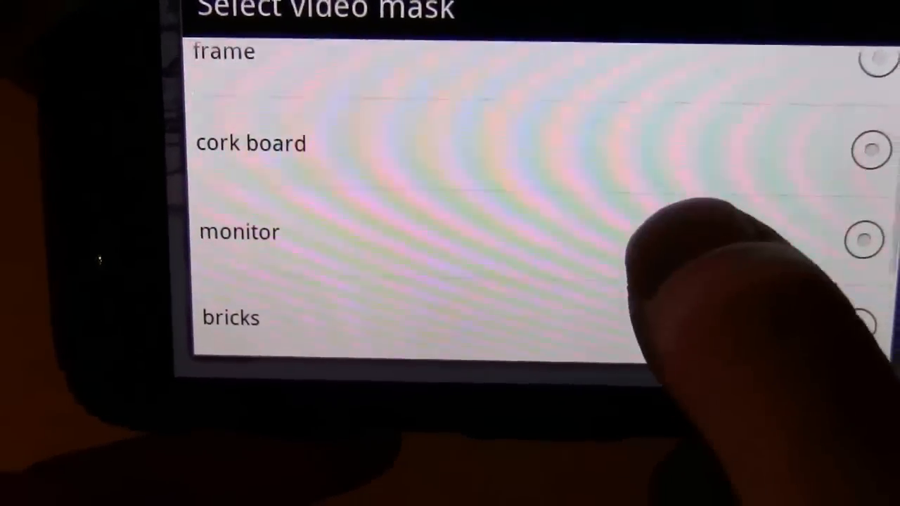
pyautogui.click(239, 233)
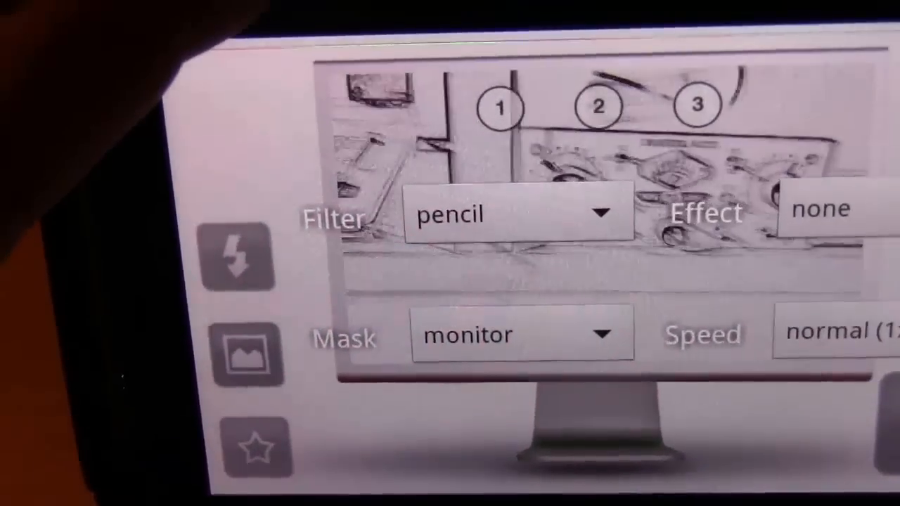
pyautogui.click(520, 334)
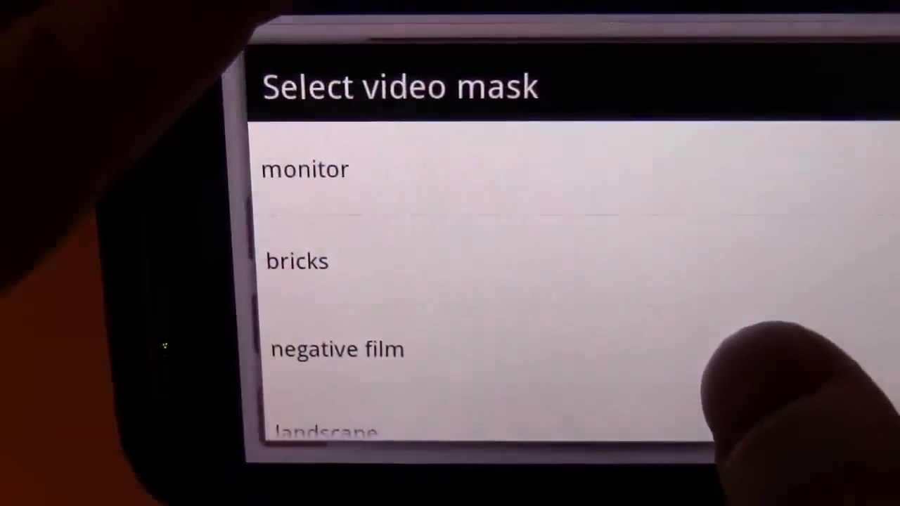
pyautogui.click(297, 260)
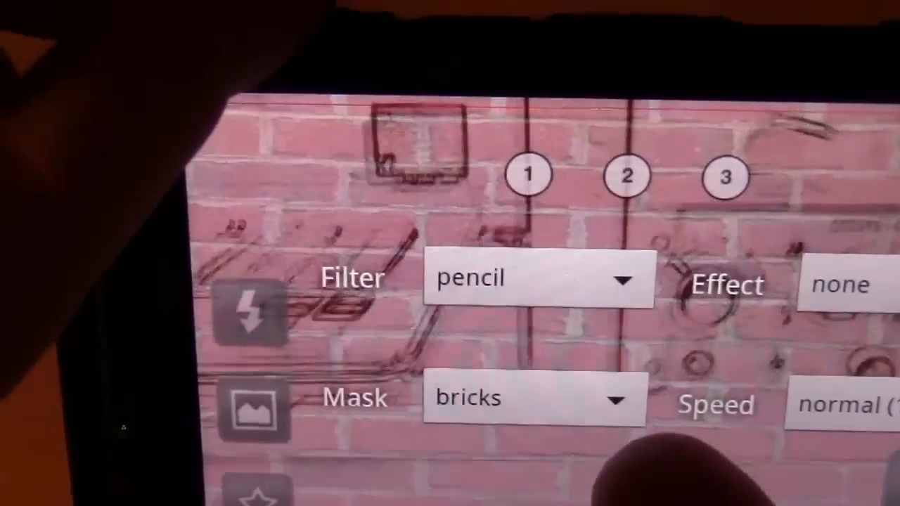
pyautogui.click(535, 398)
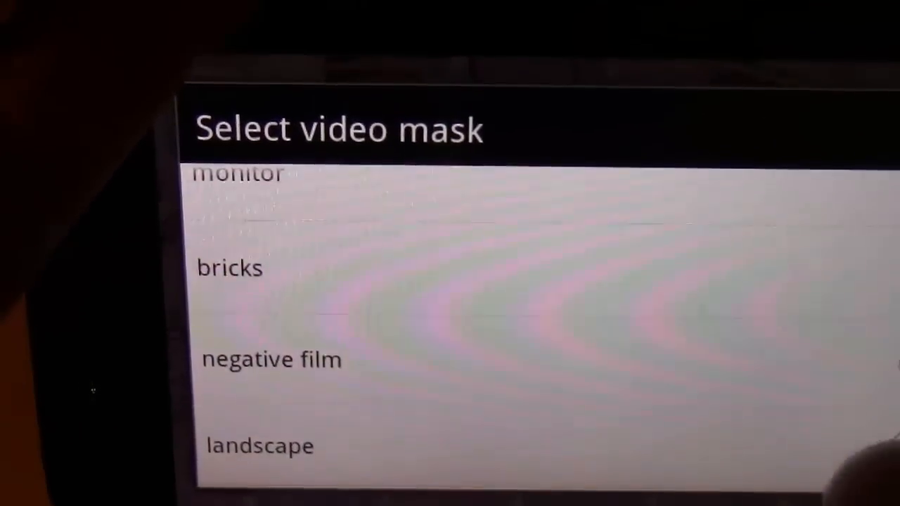
pyautogui.click(259, 446)
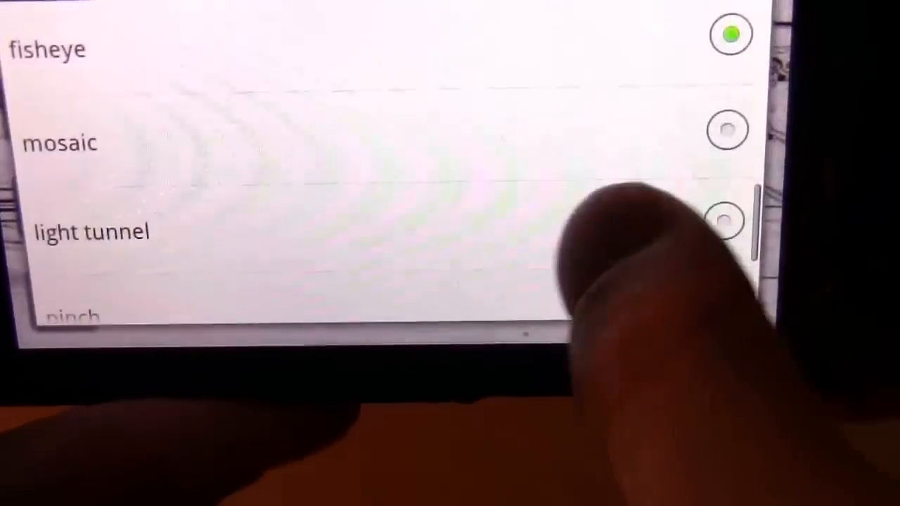
# Step: Apply the light tunnel effect, then switch to rough glass
pyautogui.click(92, 232)
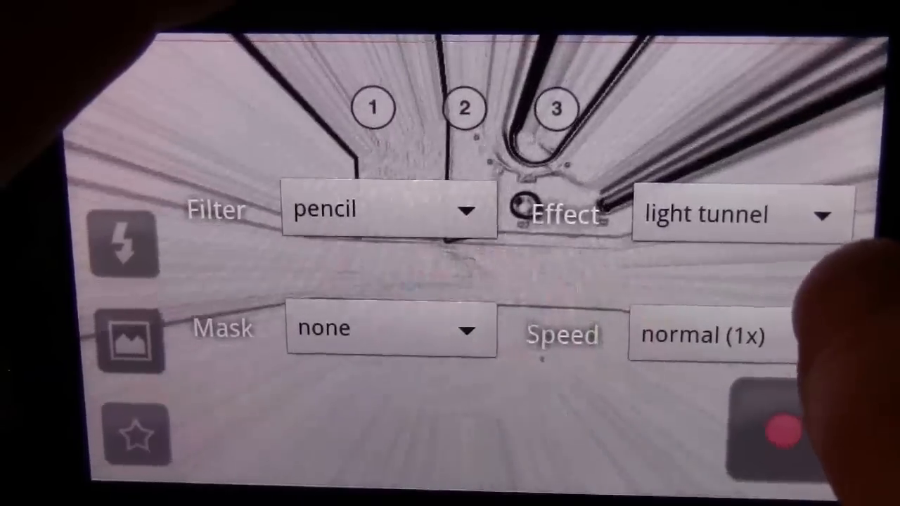
pyautogui.click(738, 214)
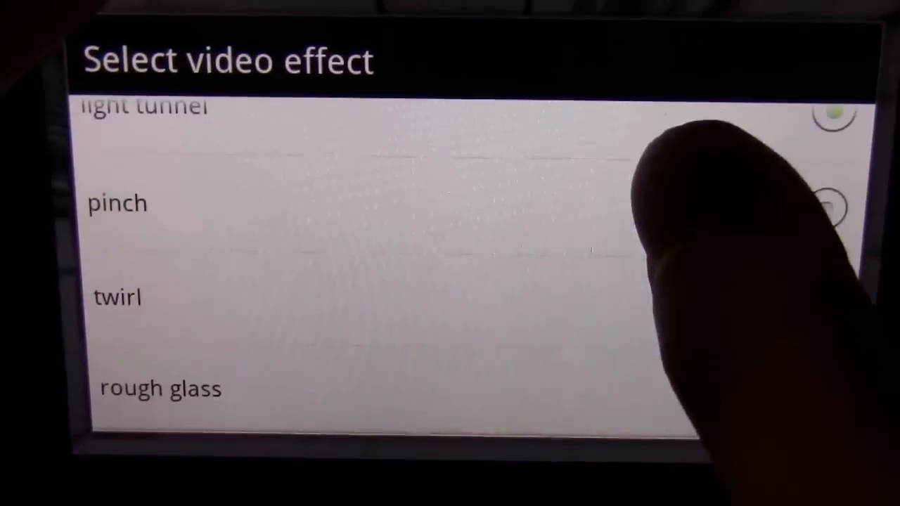
pyautogui.click(160, 388)
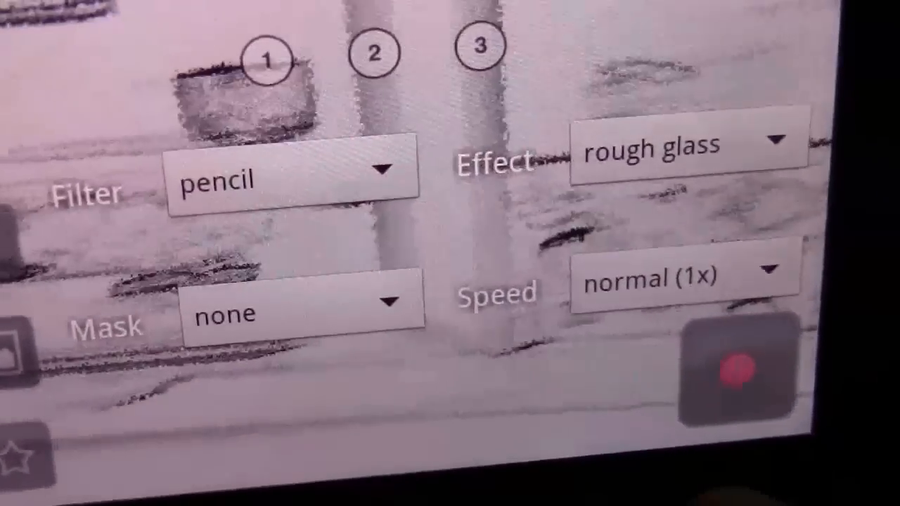
# Step: Cycle through further effects and bring the effect list up to set it back to none
pyautogui.click(687, 144)
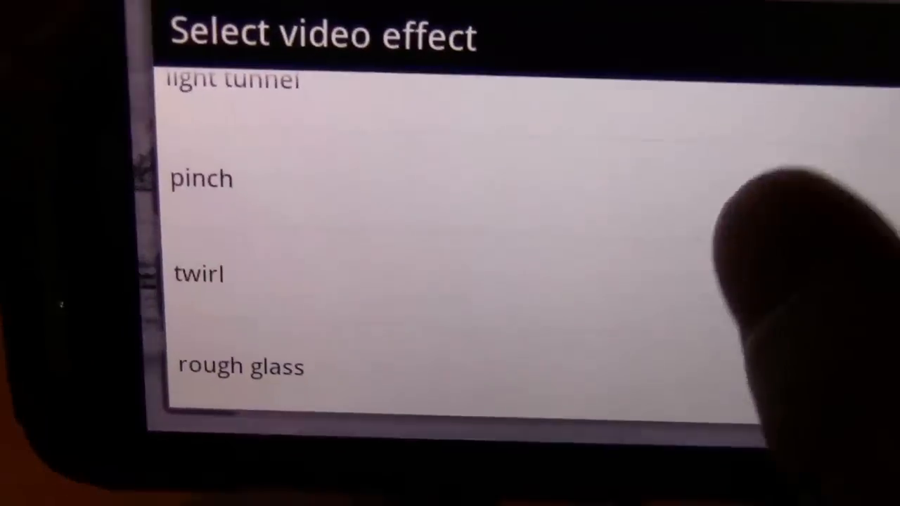
pyautogui.scroll(-3)
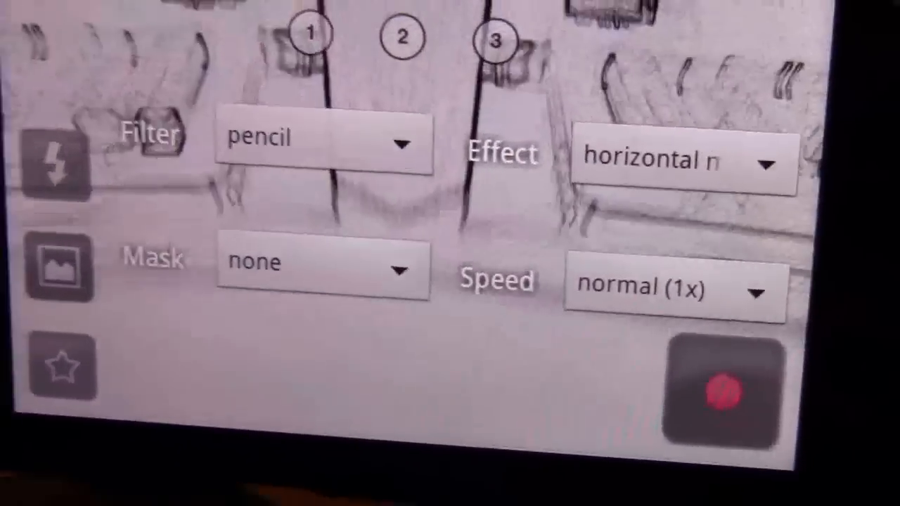
pyautogui.click(682, 162)
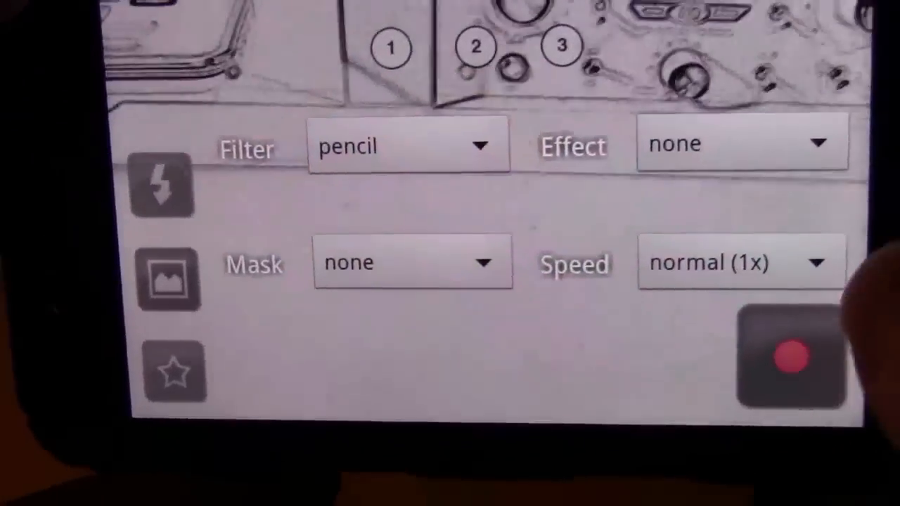
pyautogui.click(739, 263)
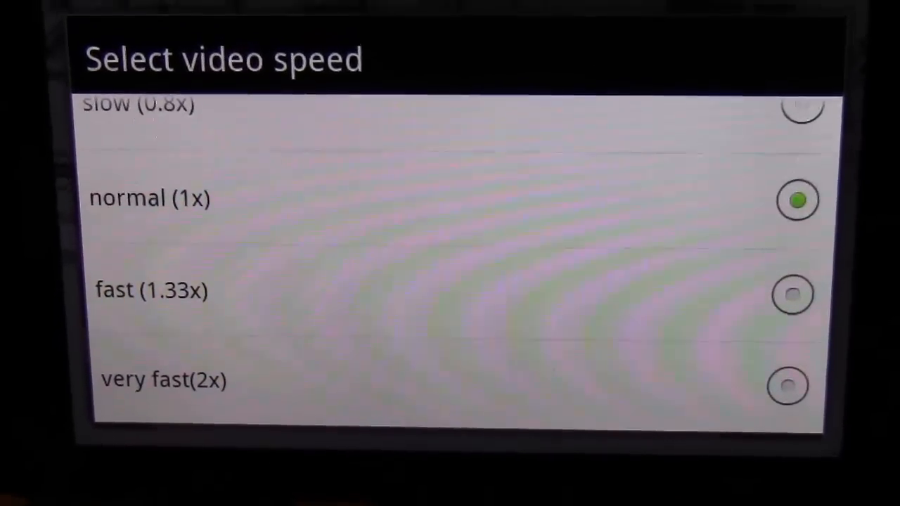
pyautogui.click(149, 197)
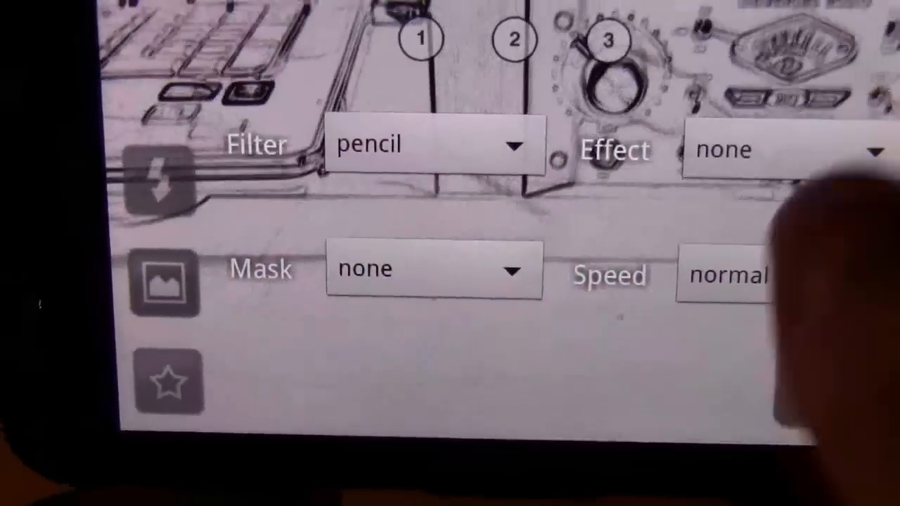
pyautogui.click(435, 269)
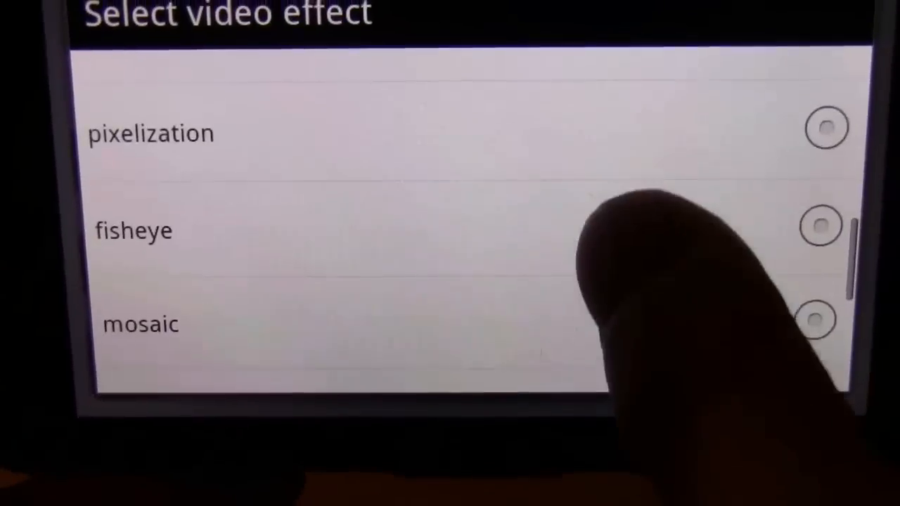
# Step: Set the video speed to very fast (2x) for the pencil recording
pyautogui.scroll(-3)
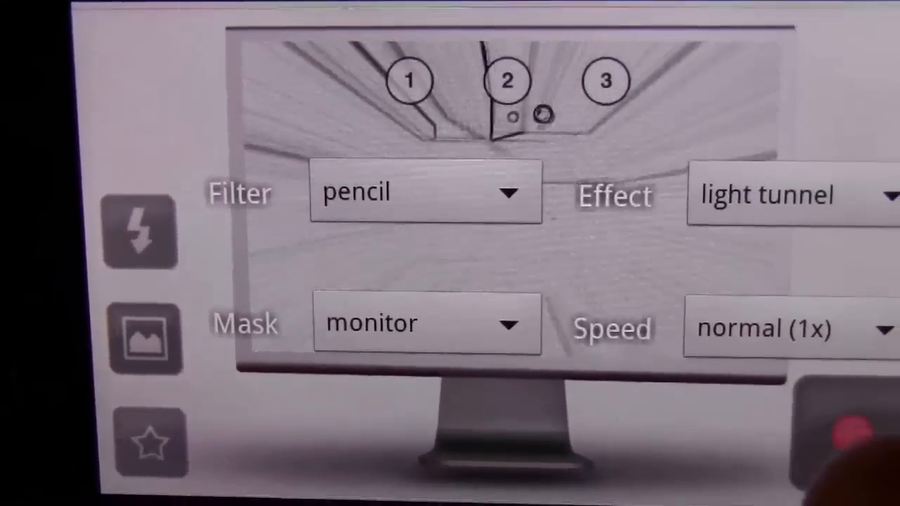
pyautogui.click(773, 326)
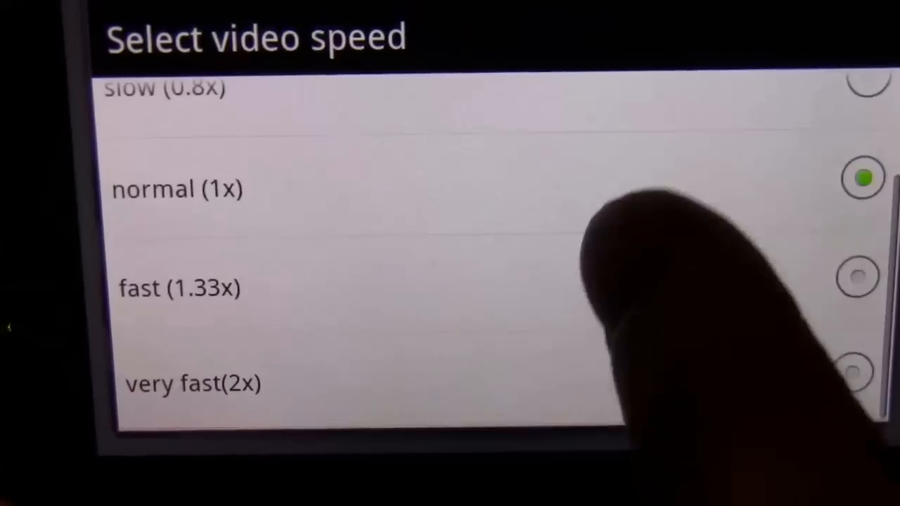
pyautogui.click(194, 384)
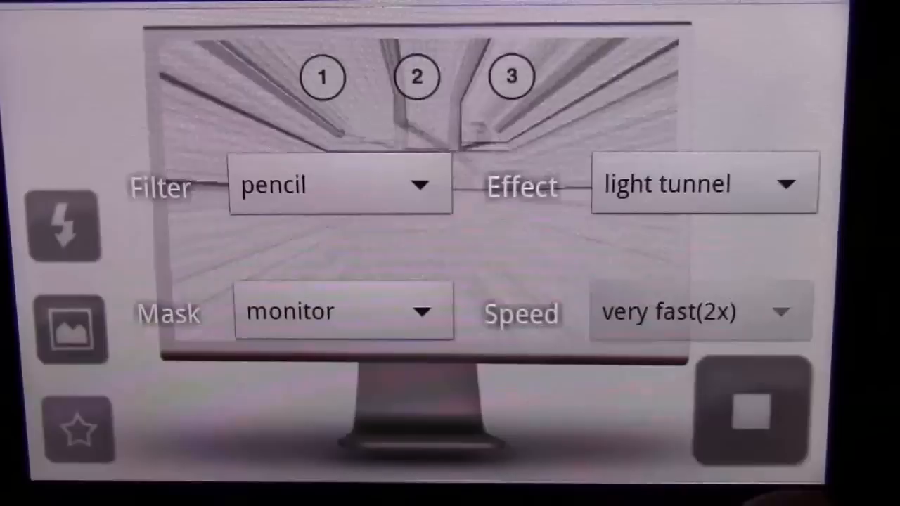